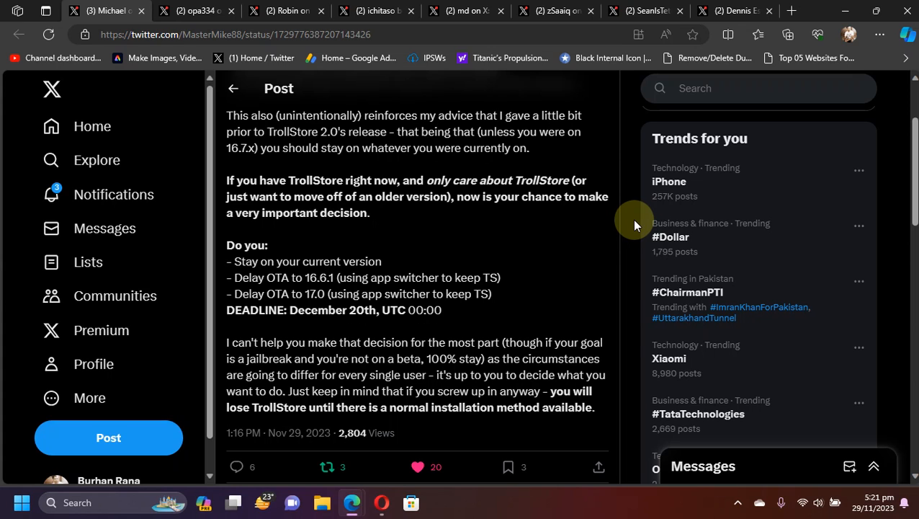
pyautogui.moveTo(455, 261)
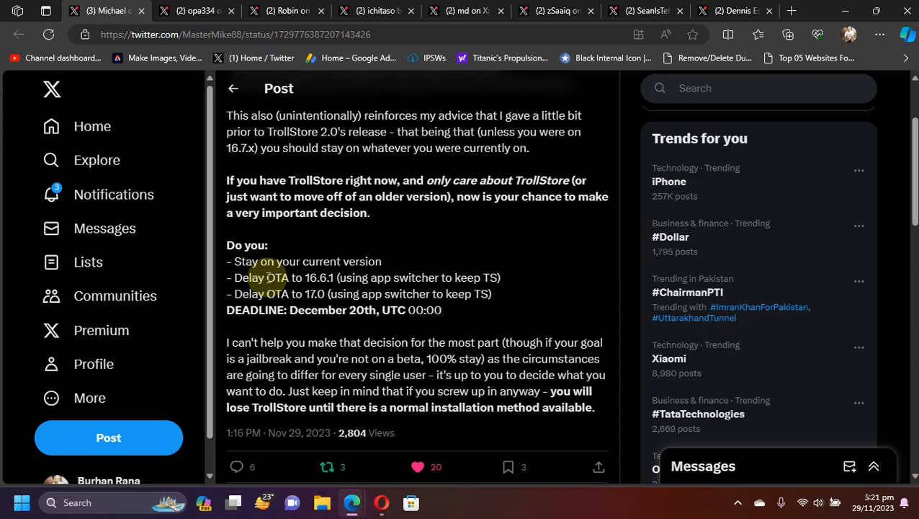
pyautogui.moveTo(631, 251)
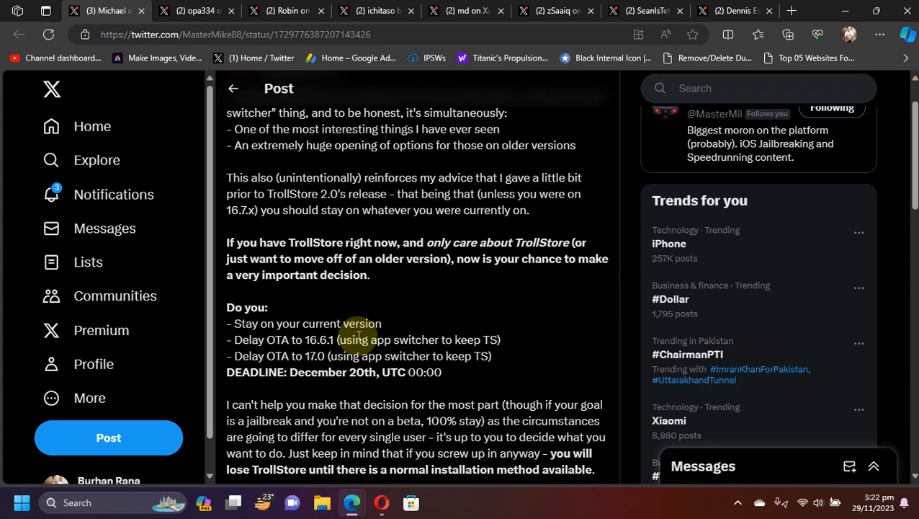
pyautogui.moveTo(617, 306)
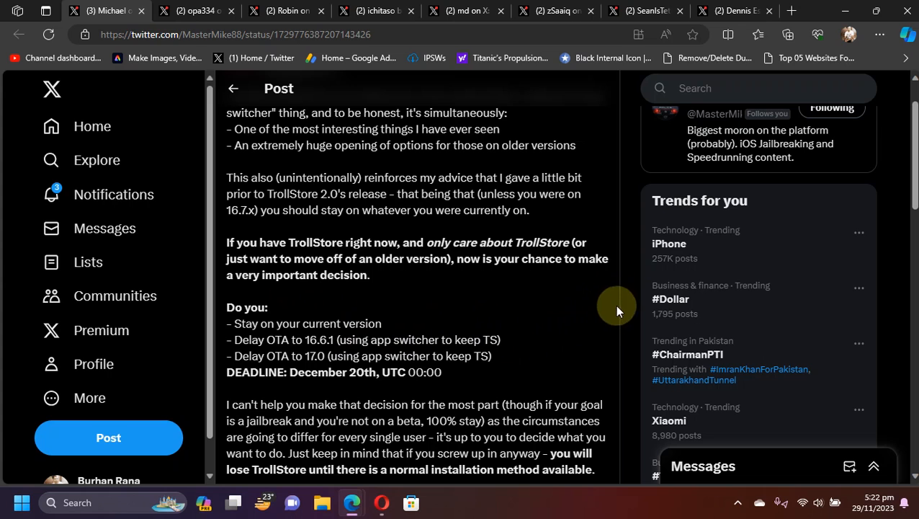
# Switch to opa334's clarification post about keeping TrollStore in the app switcher around an OTA update.
pyautogui.doubleClick(406, 339)
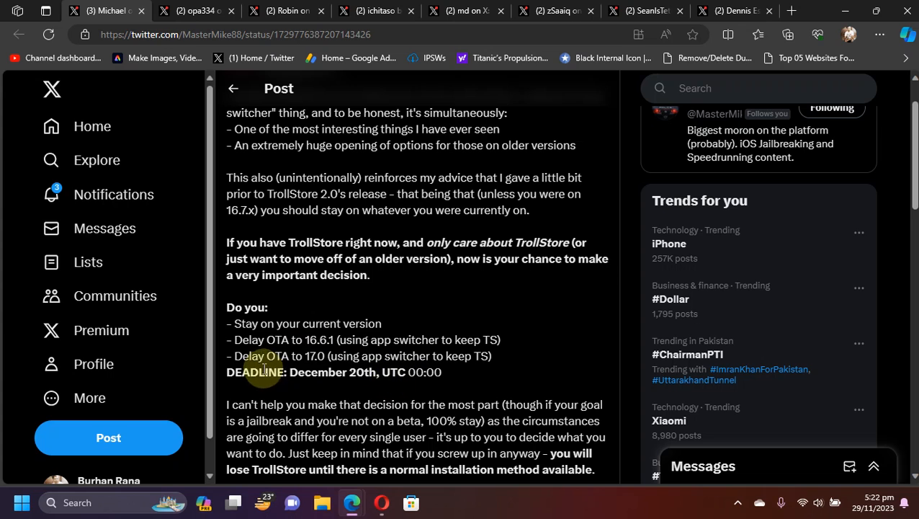
pyautogui.click(194, 11)
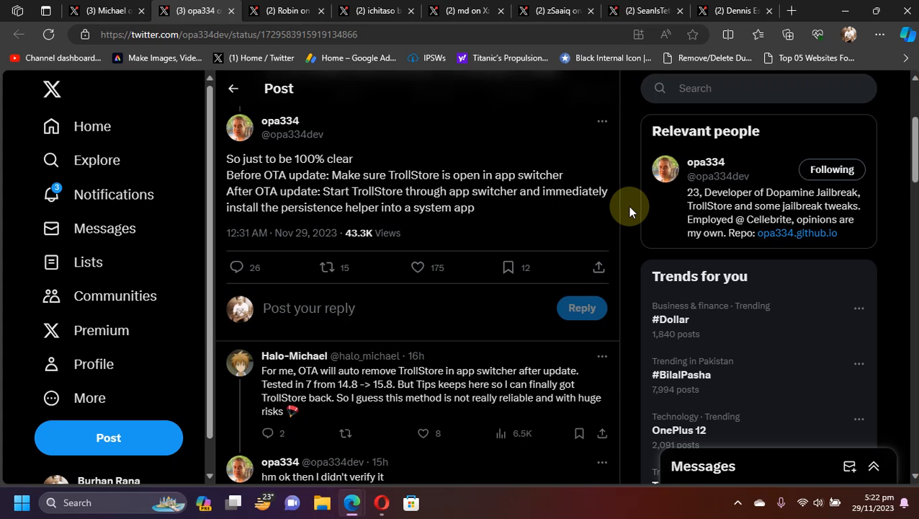
pyautogui.moveTo(497, 175)
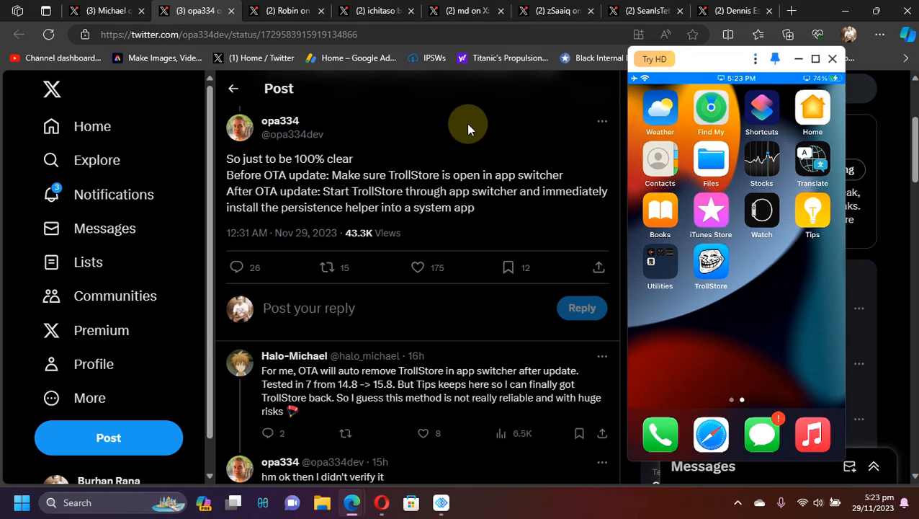
# Show the mirrored iPhone home screen page containing the TrollStore icon.
pyautogui.click(711, 261)
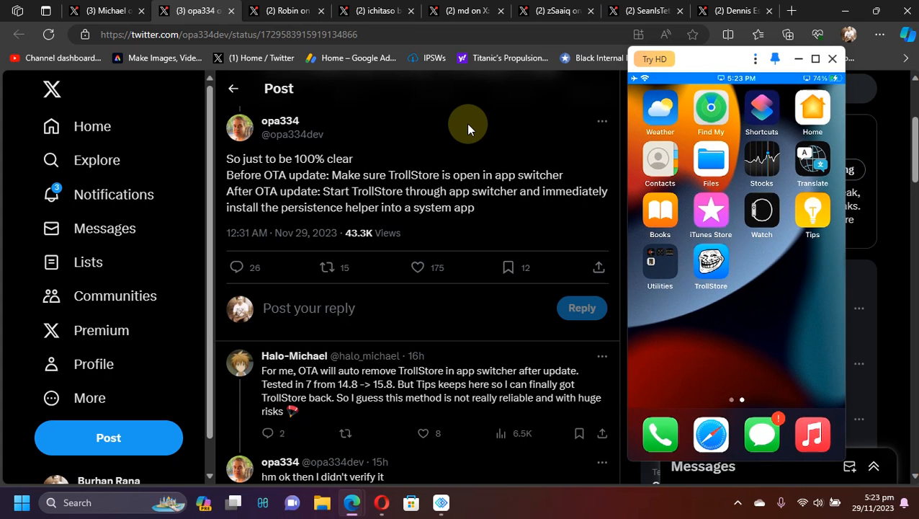
pyautogui.moveTo(454, 171)
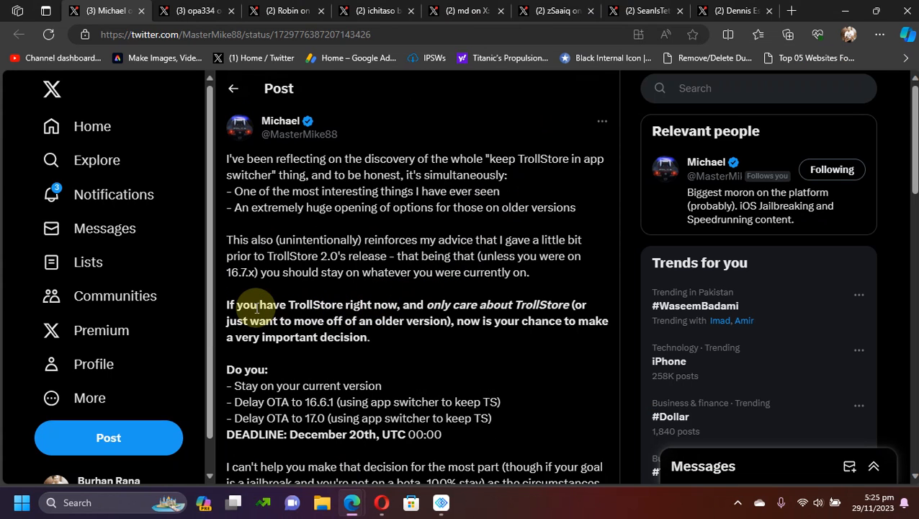
pyautogui.moveTo(259, 307)
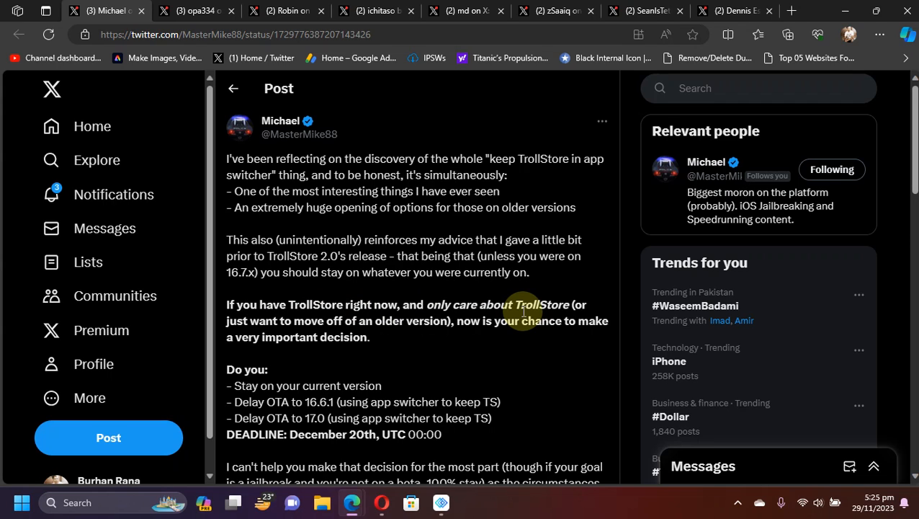
pyautogui.moveTo(627, 264)
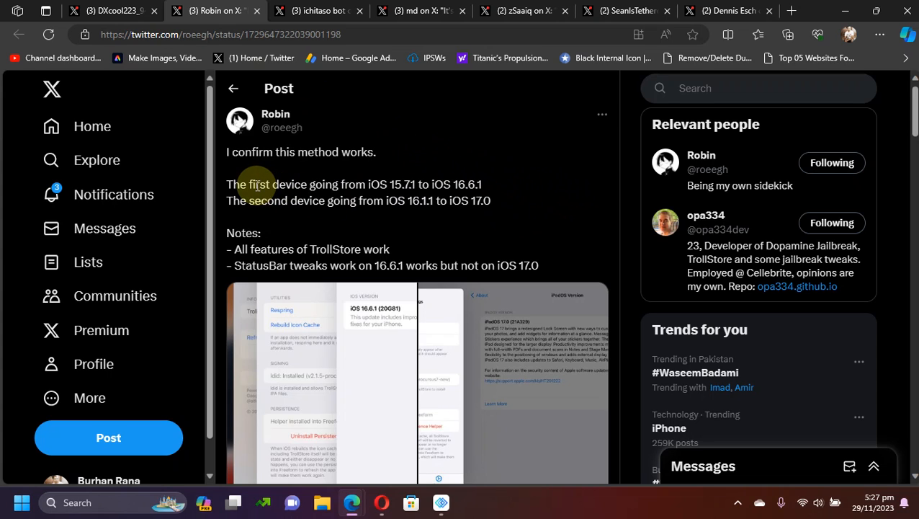
pyautogui.moveTo(433, 170)
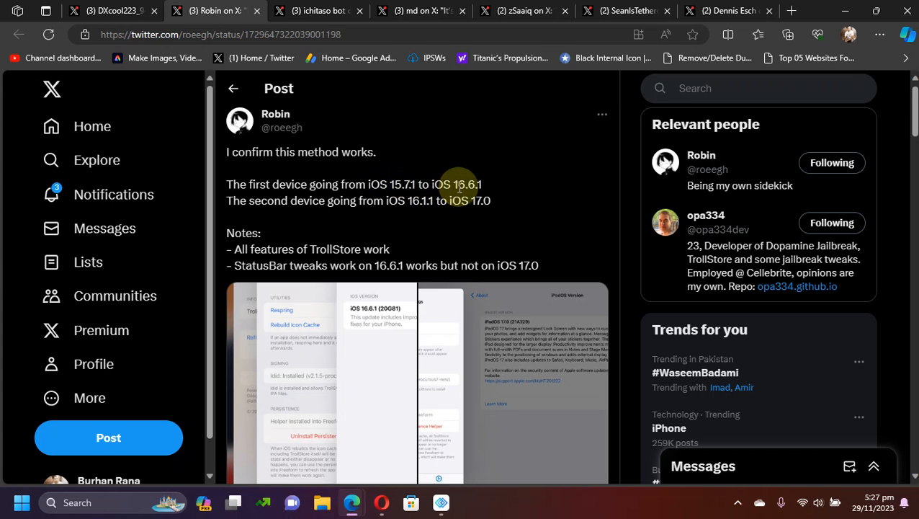
pyautogui.moveTo(532, 211)
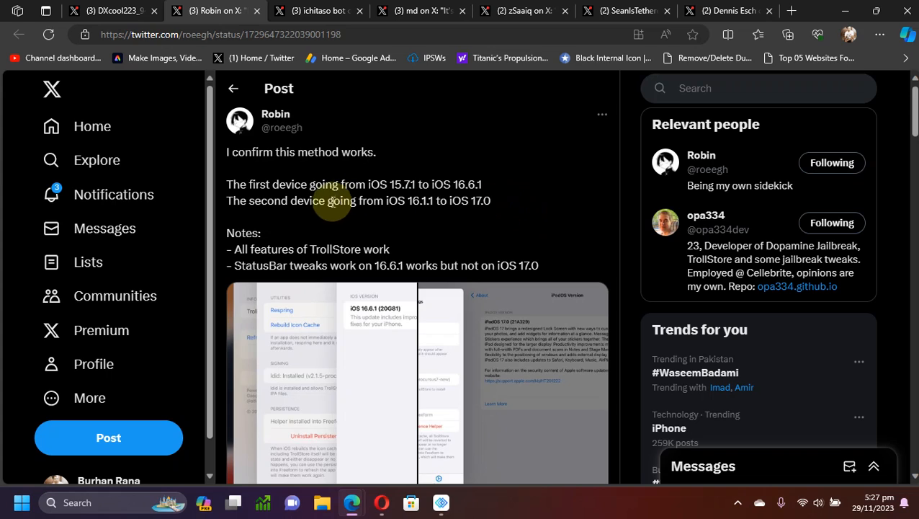
pyautogui.moveTo(411, 200)
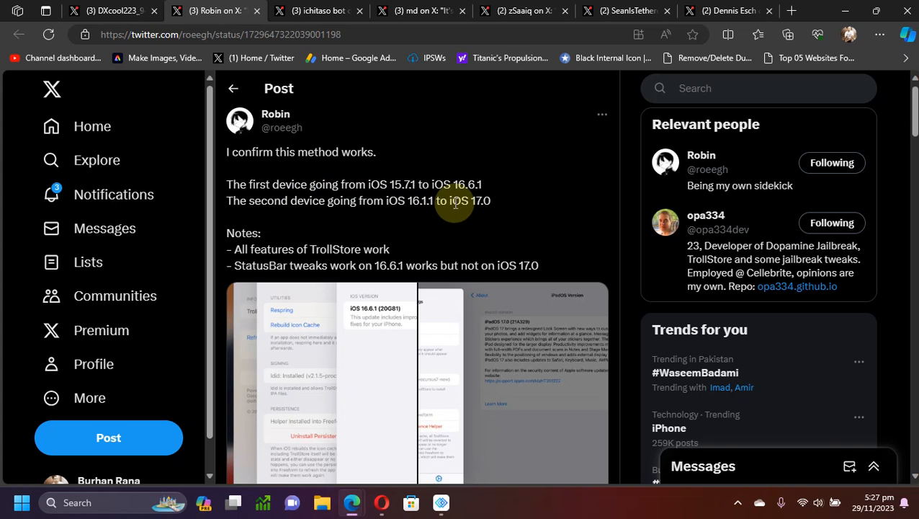
pyautogui.moveTo(623, 245)
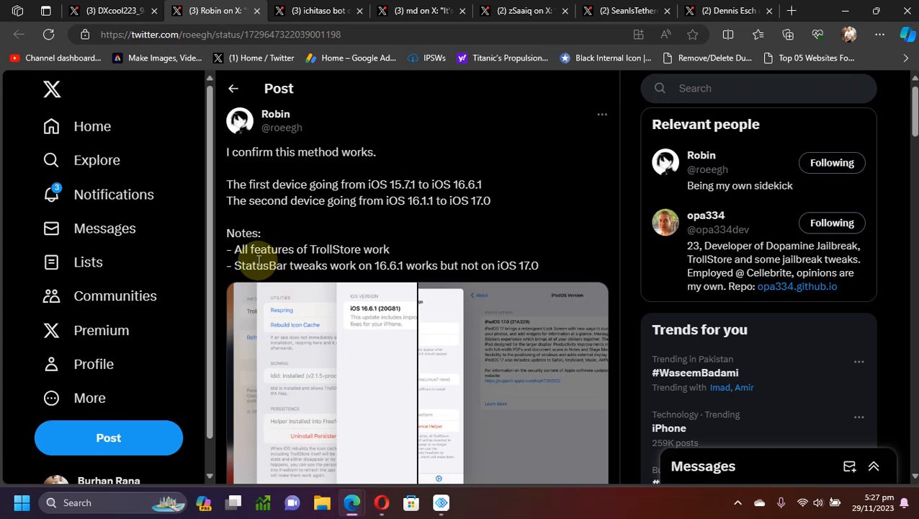
pyautogui.moveTo(371, 268)
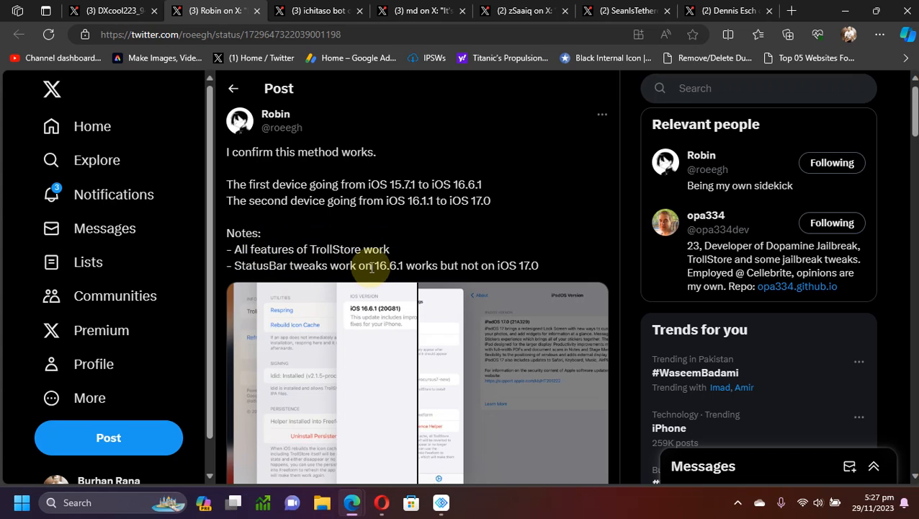
pyautogui.moveTo(468, 243)
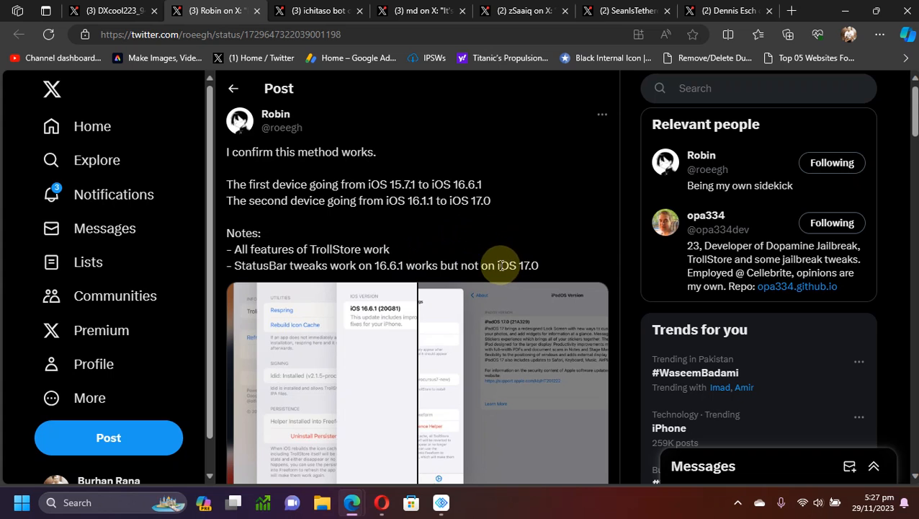
# Scroll Robin's iOS 15.7.1 and 16.1.1 confirmation post down to its attached screenshots.
pyautogui.scroll(-3)
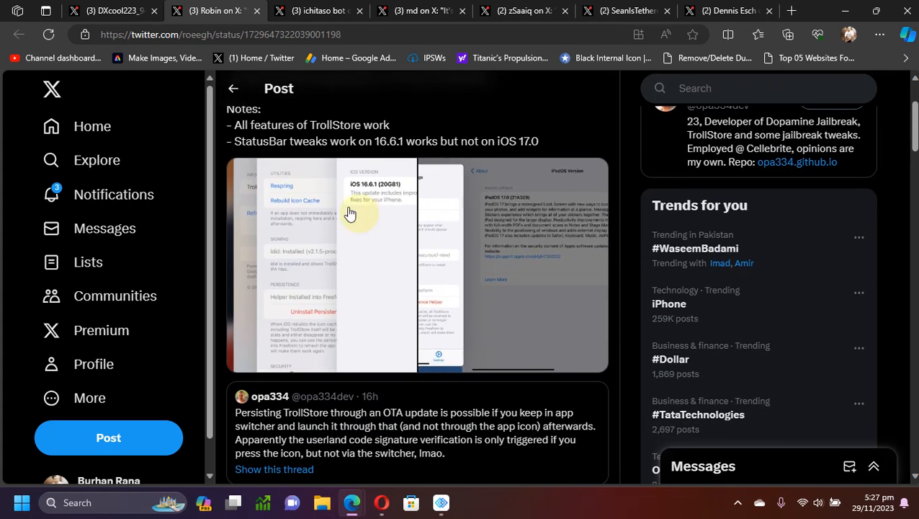
# Enlarge Robin's iPadOS 17.0 and TrollStore settings screenshot to full size.
pyautogui.click(351, 212)
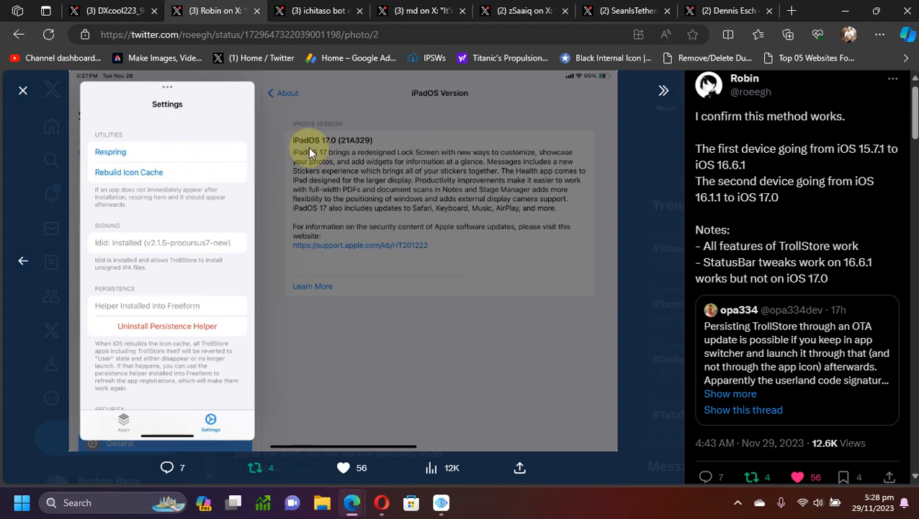
pyautogui.moveTo(315, 186)
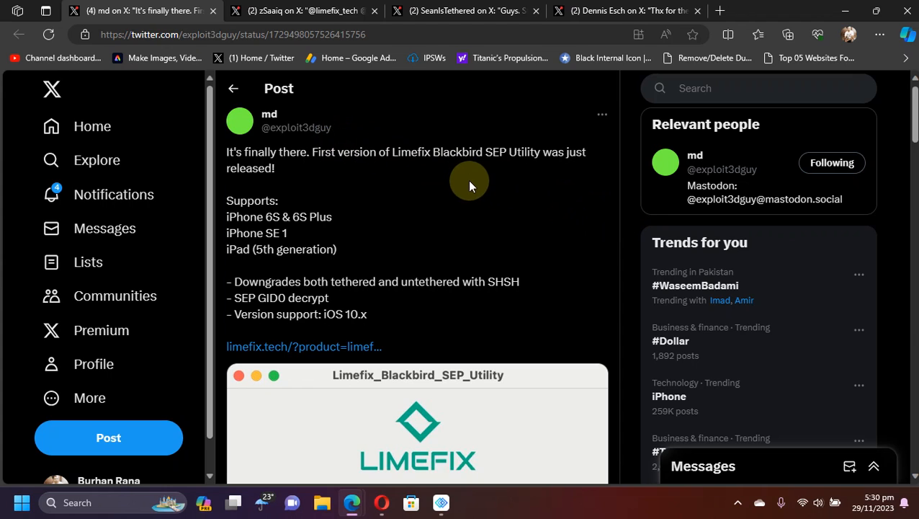
pyautogui.moveTo(618, 200)
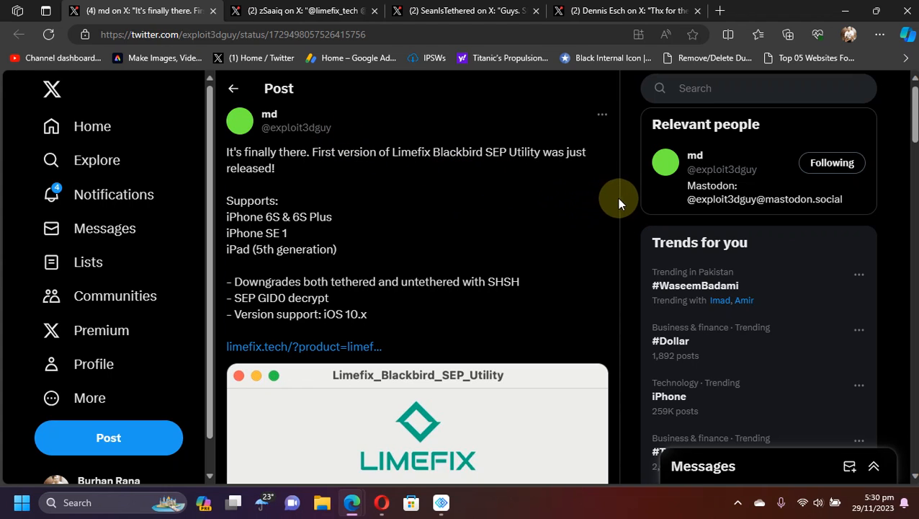
pyautogui.moveTo(629, 201)
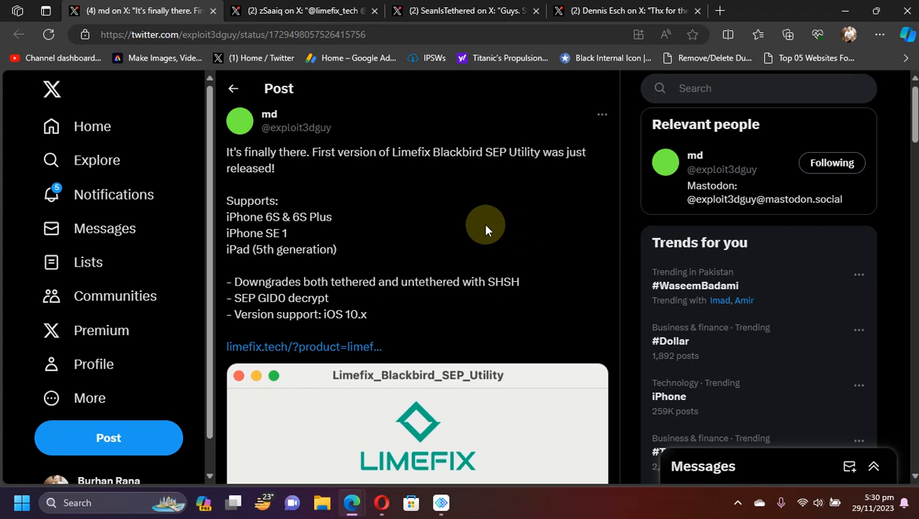
pyautogui.moveTo(473, 220)
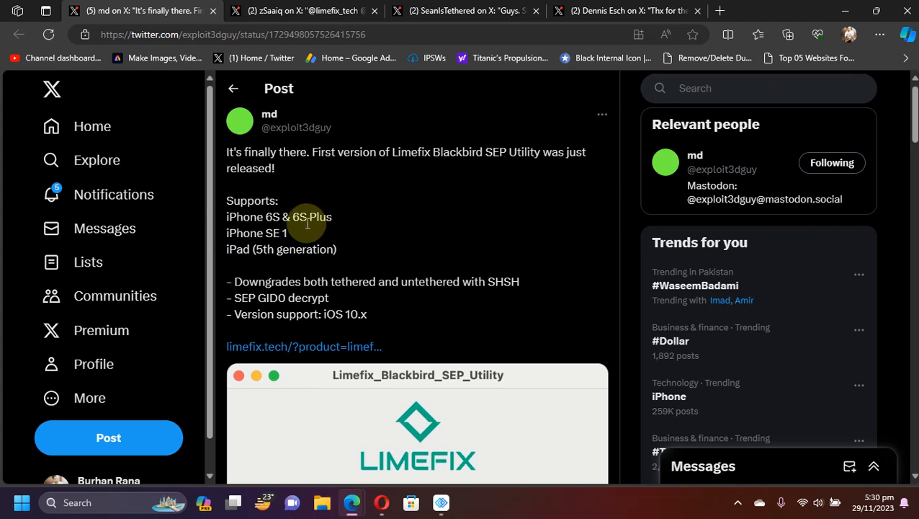
pyautogui.moveTo(364, 234)
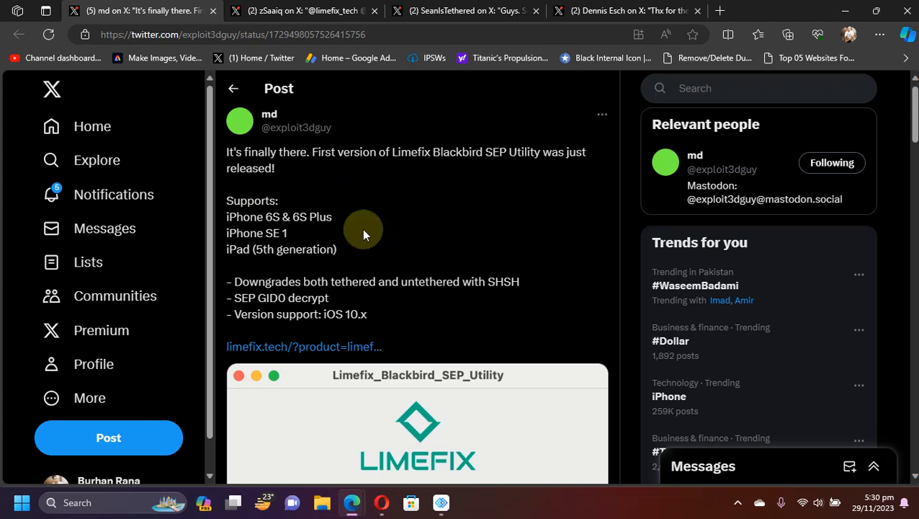
pyautogui.moveTo(632, 238)
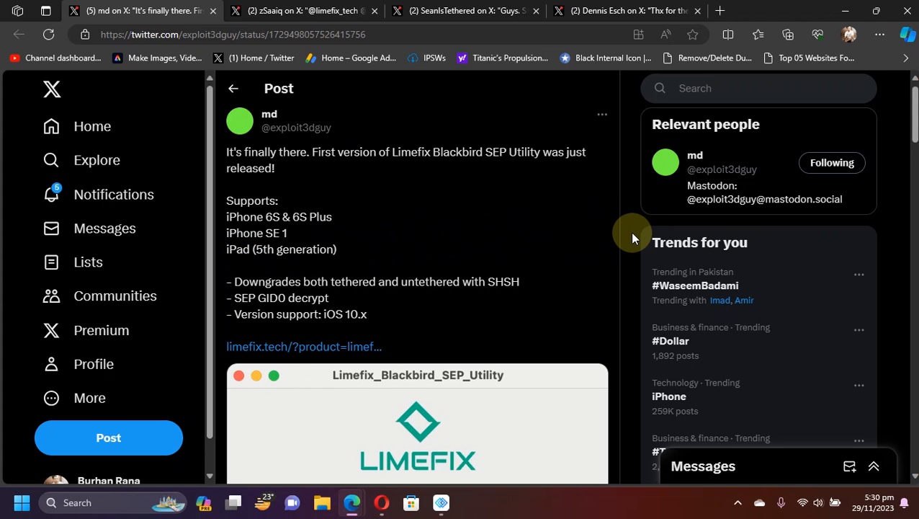
# Scroll md's release post down to its Limefix Blackbird SEP Utility screenshot with restore and tethered-boot options.
pyautogui.scroll(-3)
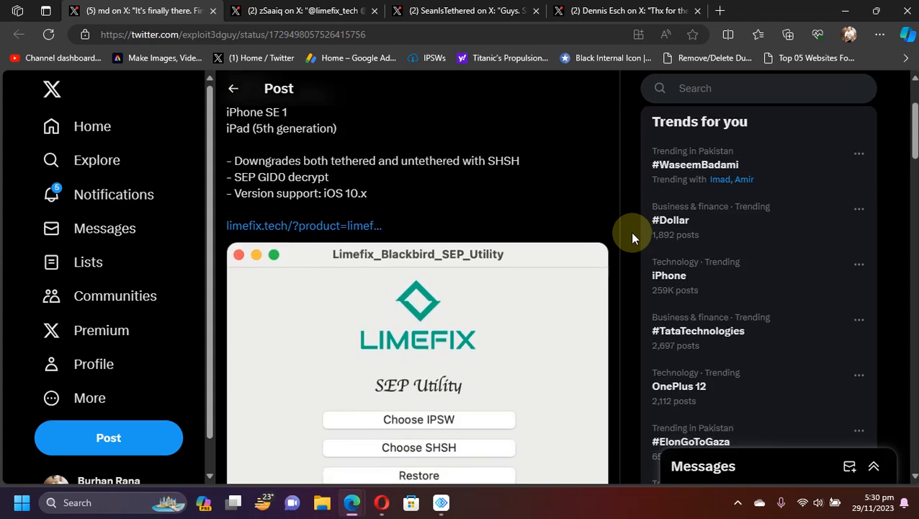
pyautogui.scroll(-3)
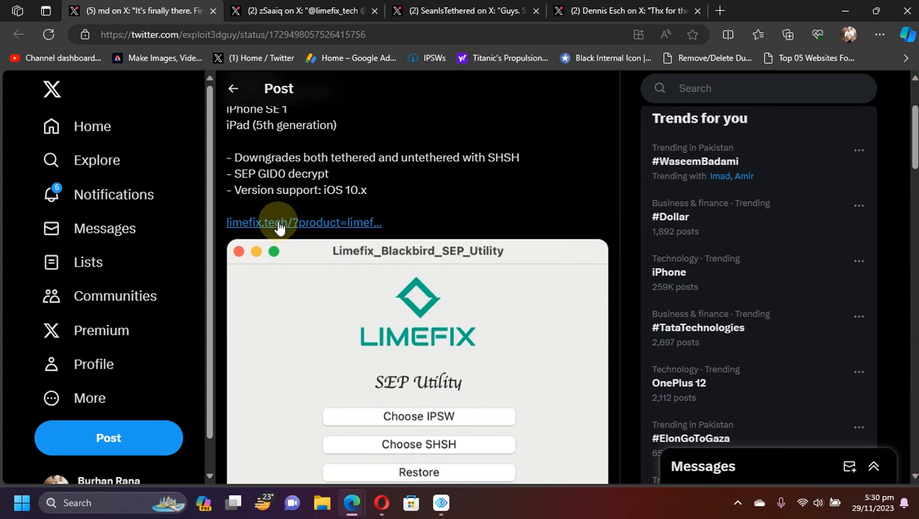
pyautogui.moveTo(627, 222)
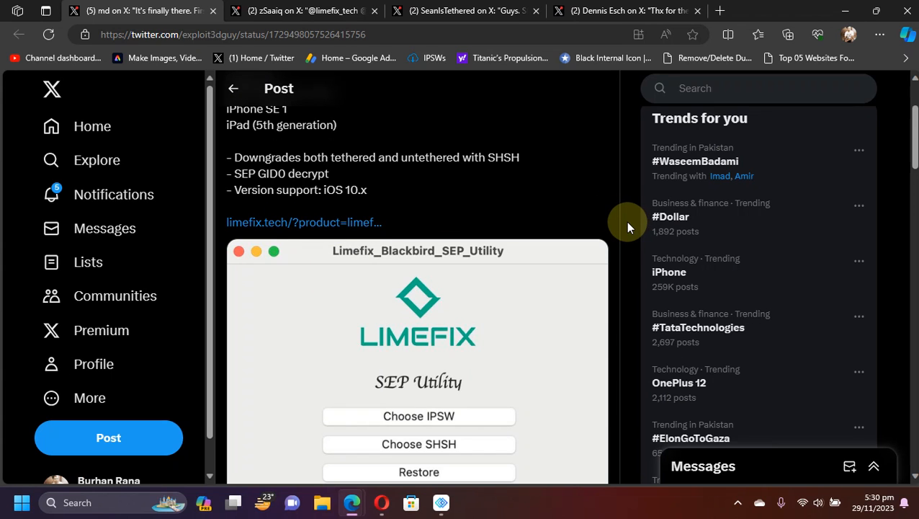
pyautogui.scroll(-3)
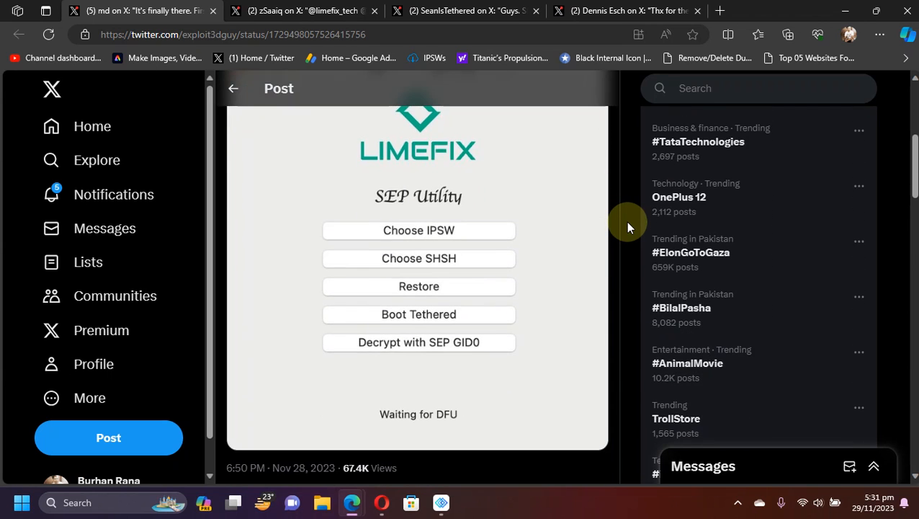
pyautogui.scroll(-3)
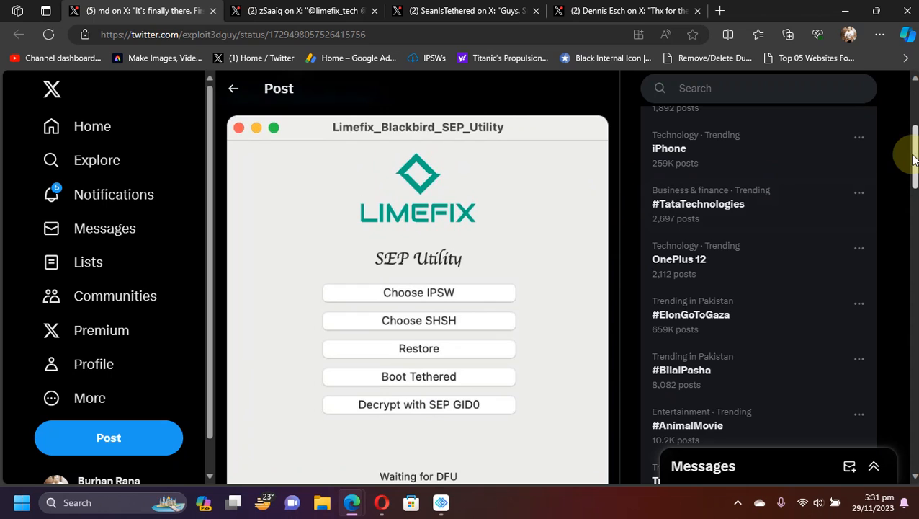
pyautogui.scroll(-3)
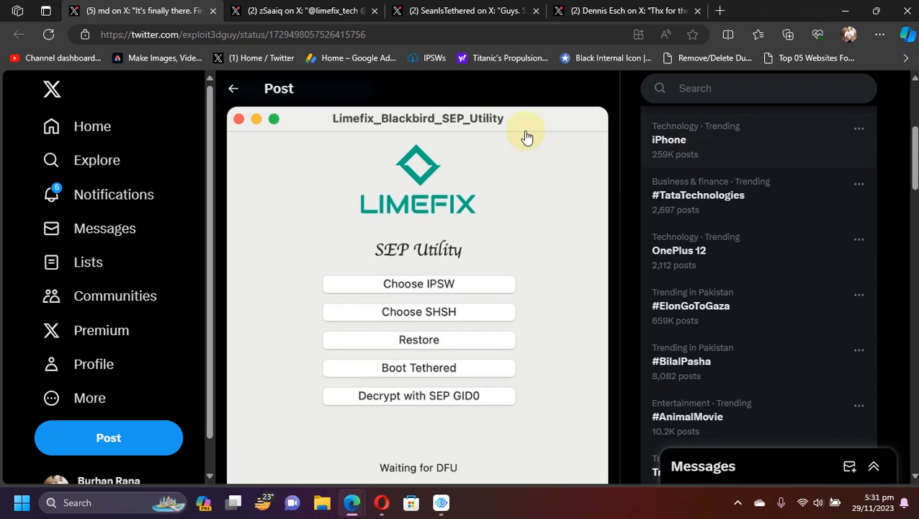
pyautogui.moveTo(419, 312)
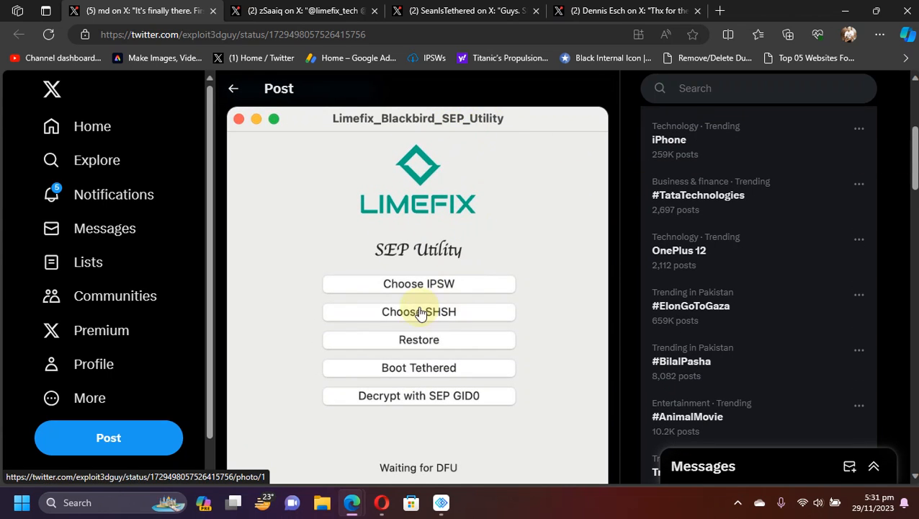
pyautogui.scroll(-3)
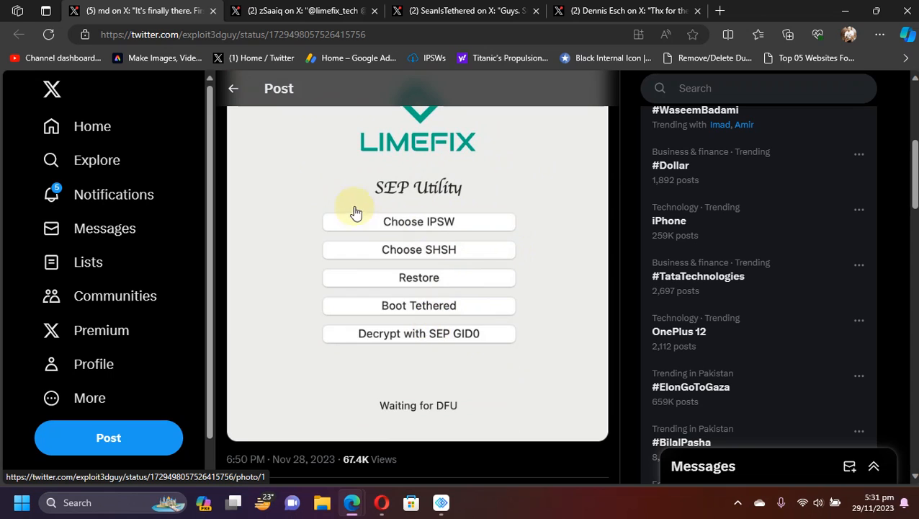
pyautogui.moveTo(454, 253)
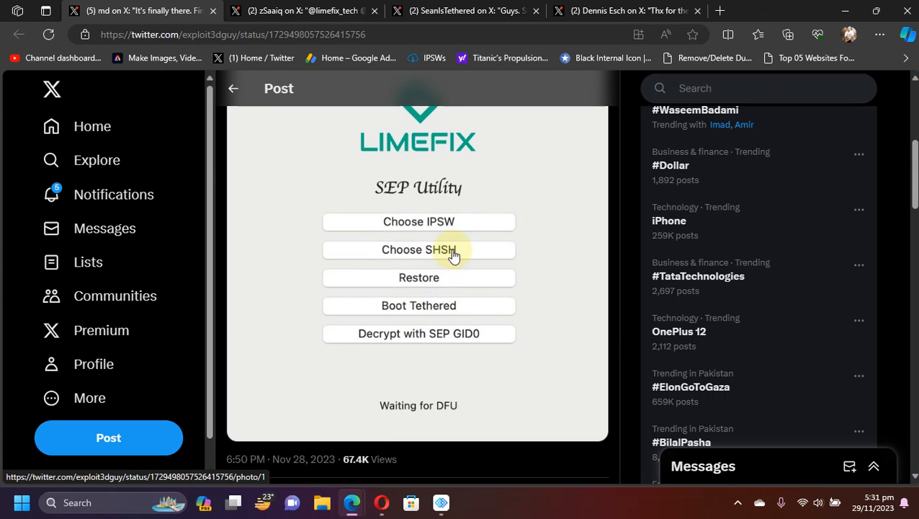
pyautogui.moveTo(443, 315)
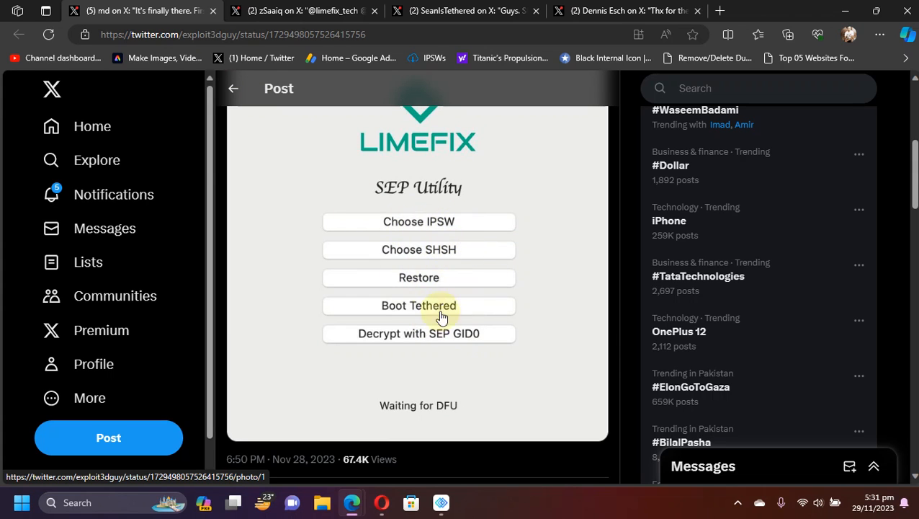
pyautogui.moveTo(620, 288)
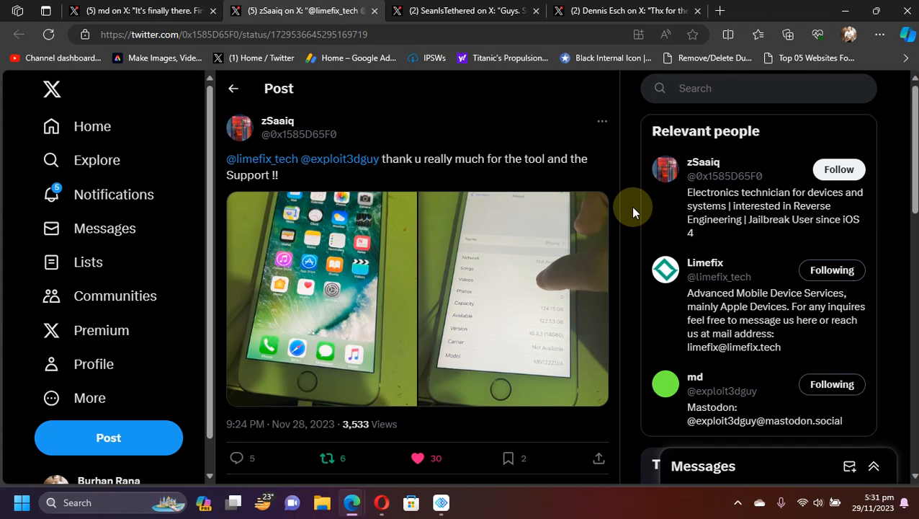
pyautogui.moveTo(425, 283)
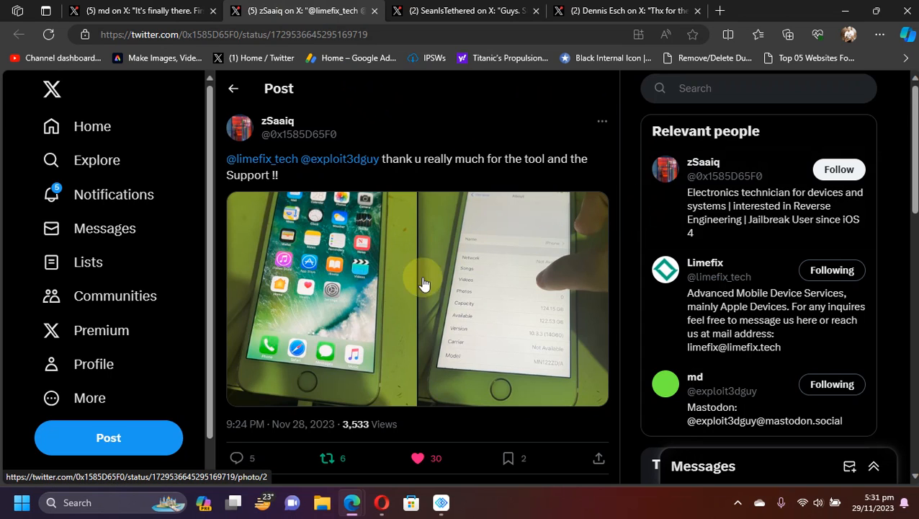
pyautogui.moveTo(514, 315)
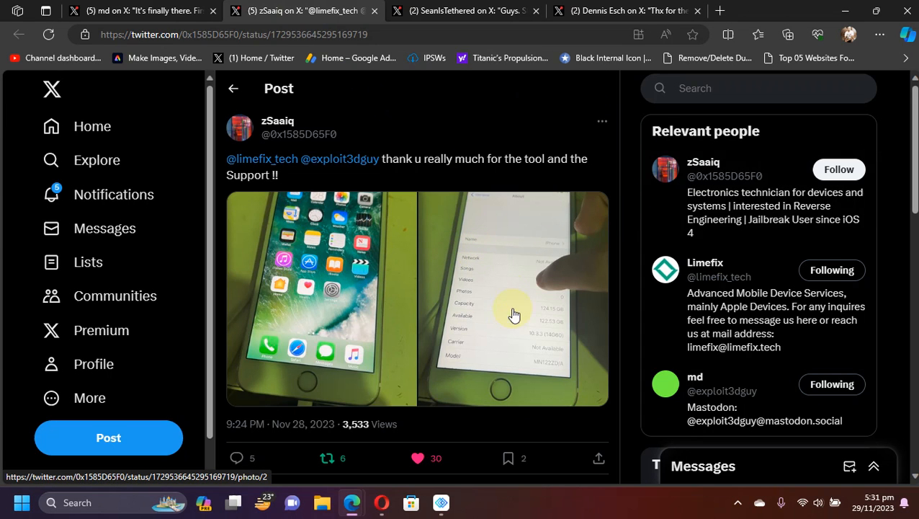
# Enlarge the thank-you post's right-hand photo of the downgraded iPhone's info screen.
pyautogui.click(514, 314)
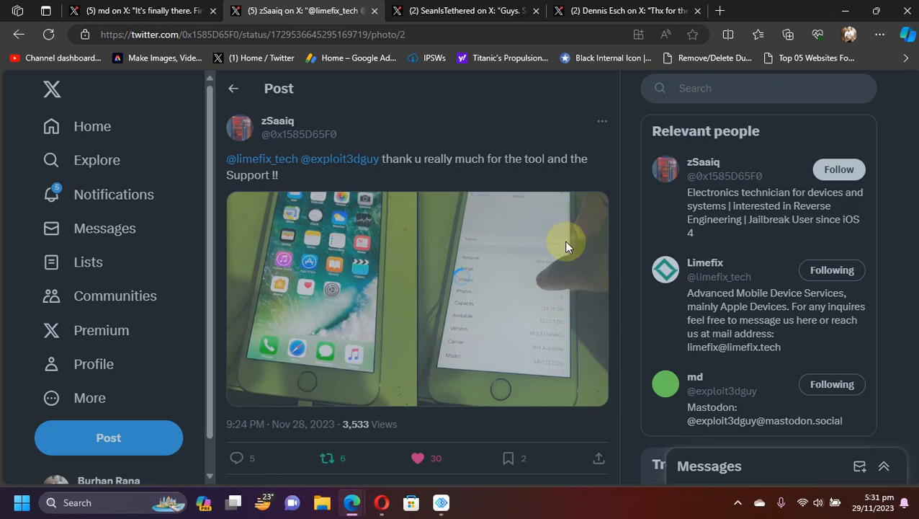
pyautogui.click(418, 299)
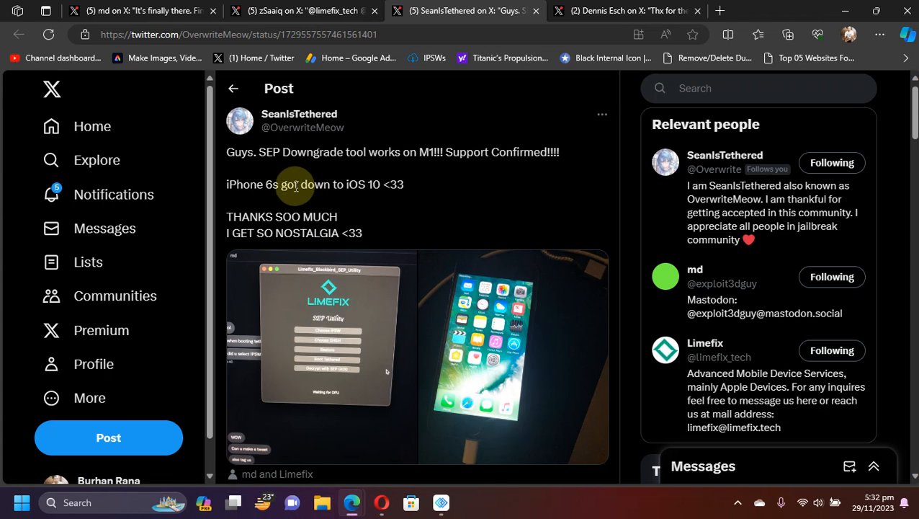
pyautogui.moveTo(380, 185)
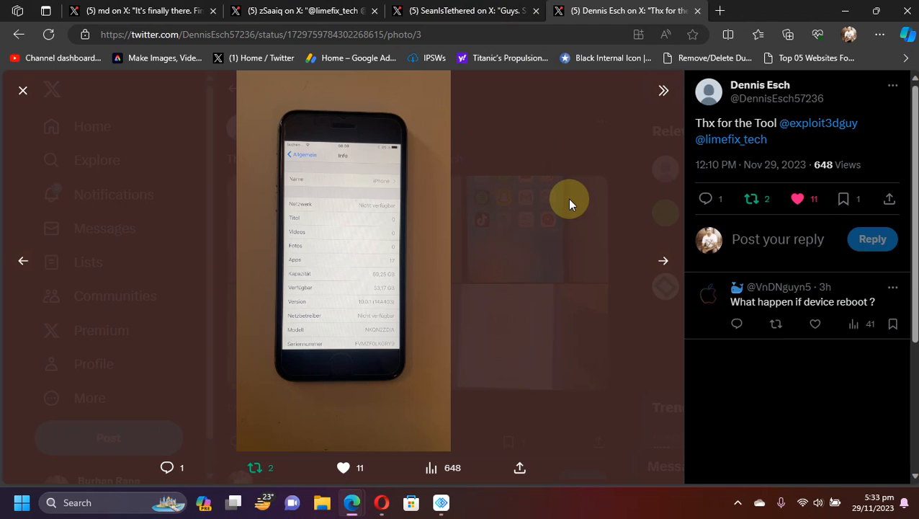
# Close the post showing another downgraded iPhone's info photo.
pyautogui.click(663, 260)
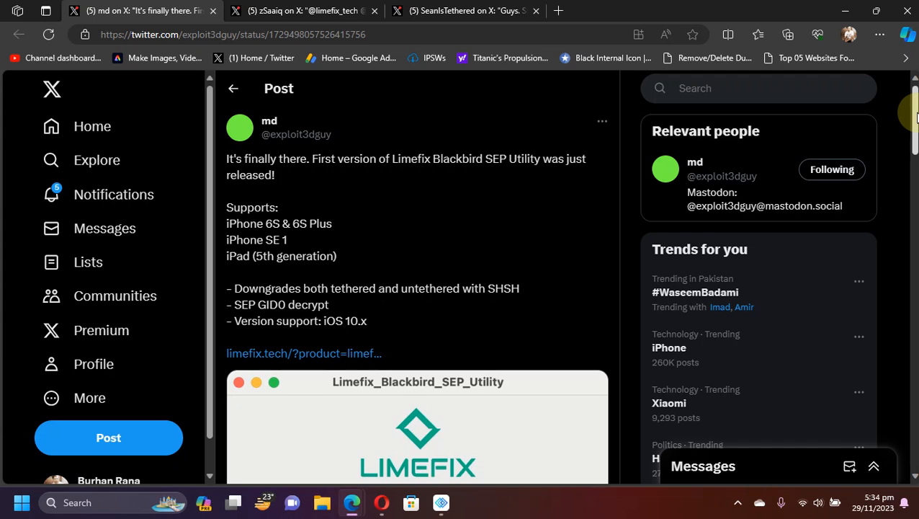
# Scroll within md's Limefix Blackbird SEP Utility release post, now the only one left open.
pyautogui.scroll(-3)
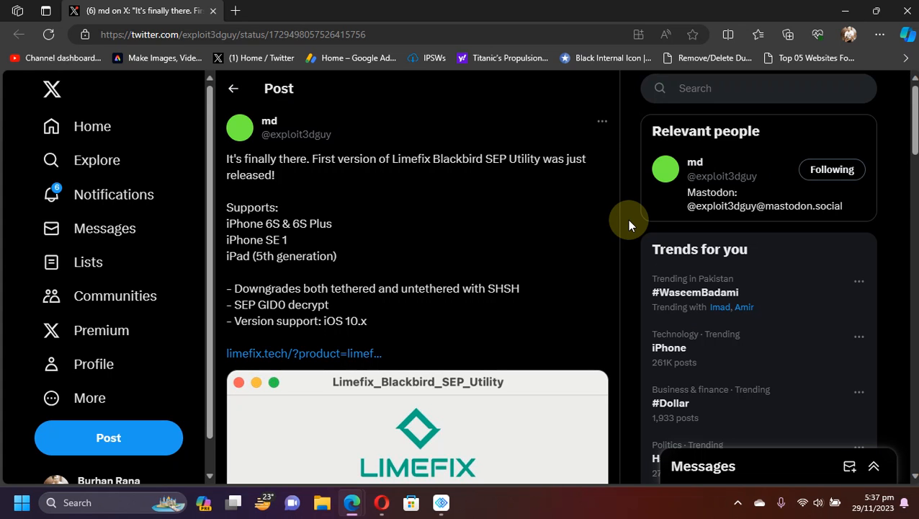
pyautogui.moveTo(259, 216)
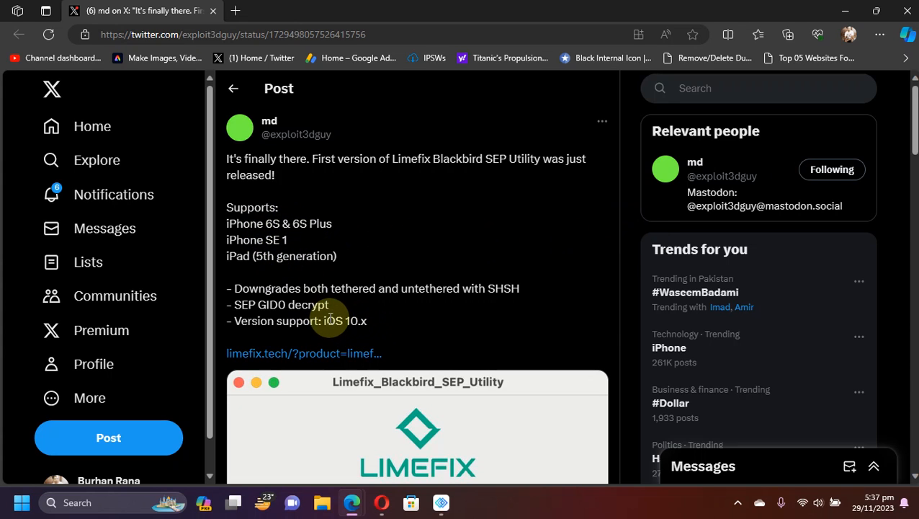
pyautogui.moveTo(644, 253)
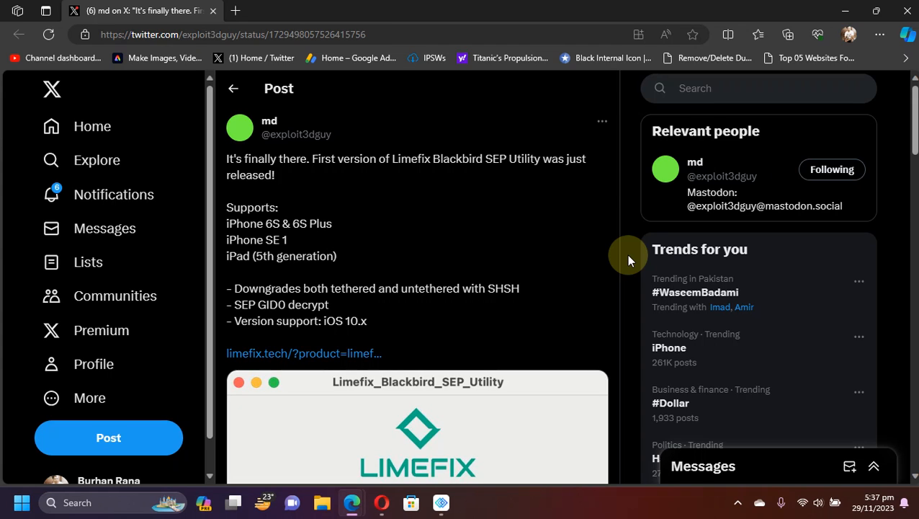
pyautogui.moveTo(602, 262)
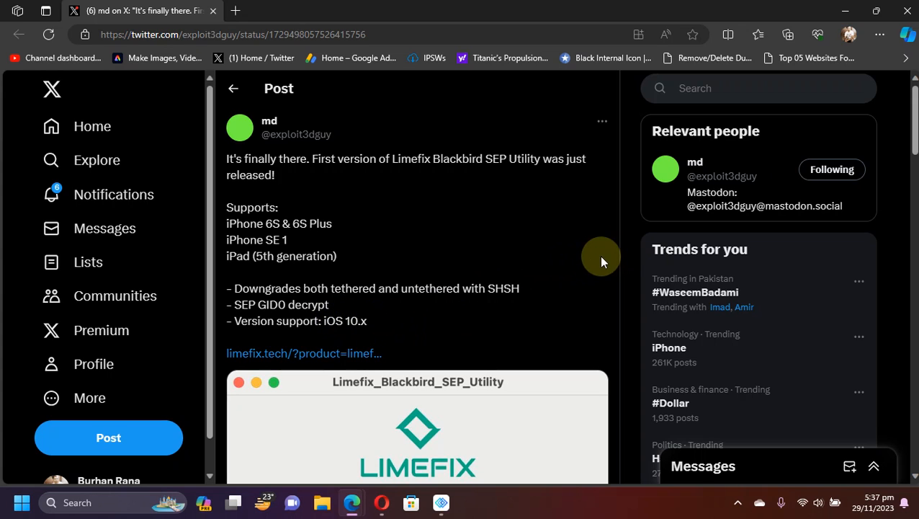